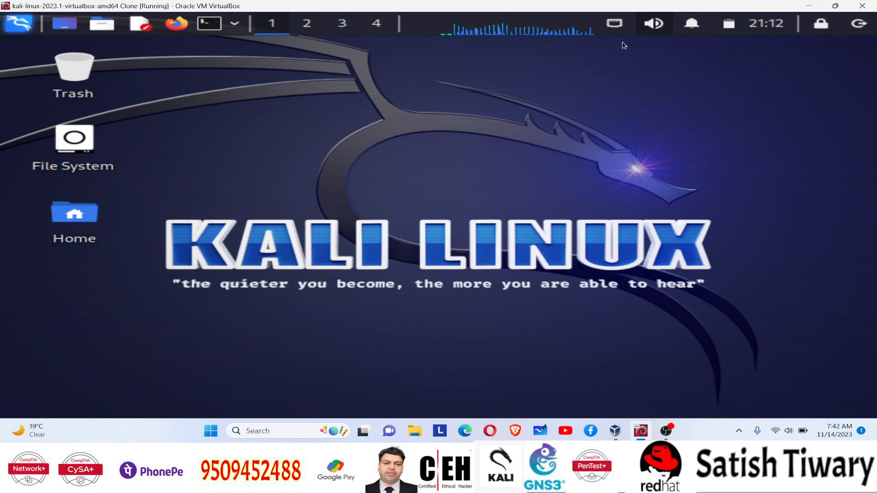
{"action": "mouse_move", "coordinate": [530, 179]}
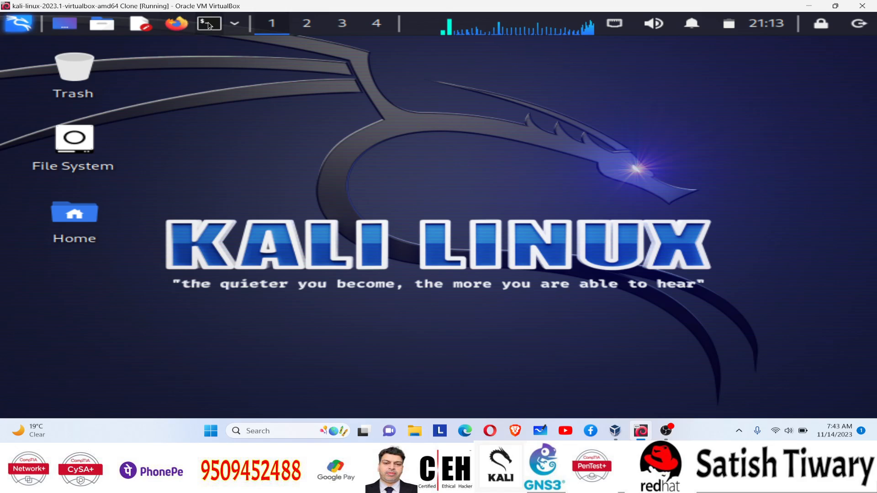
- Run 'service tor status' in a root terminal; tor.service is reported as not found
{"action": "left_click", "coordinate": [208, 22]}
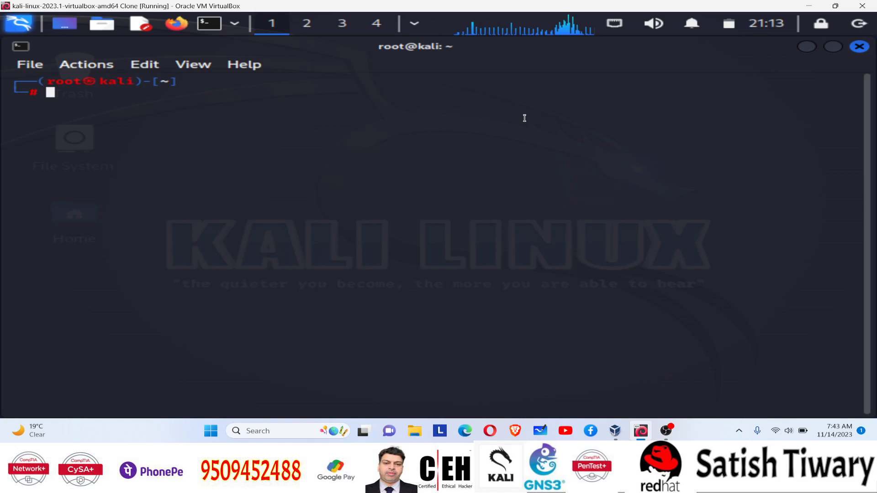
{"action": "type", "text": "serv"}
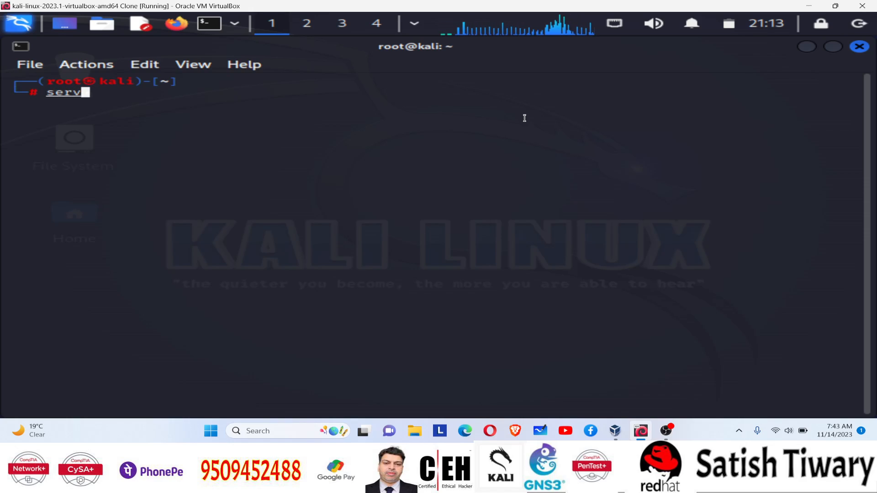
{"action": "type", "text": "ice"}
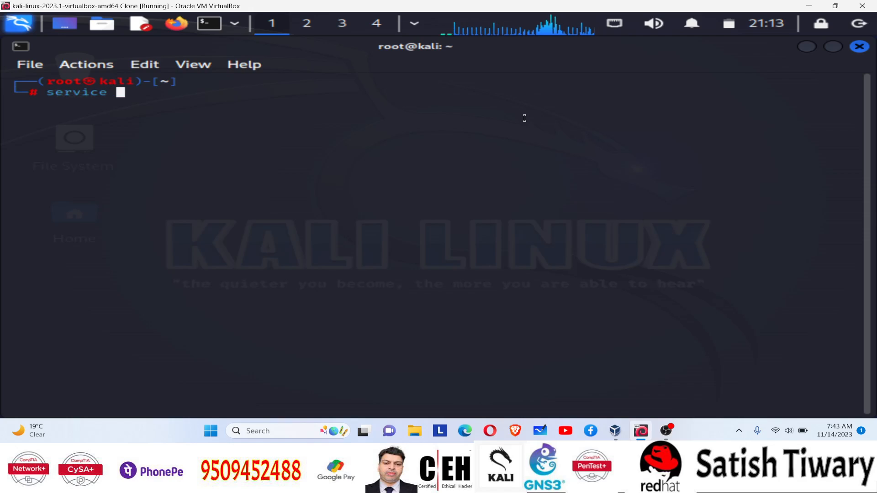
{"action": "type", "text": "tor status"}
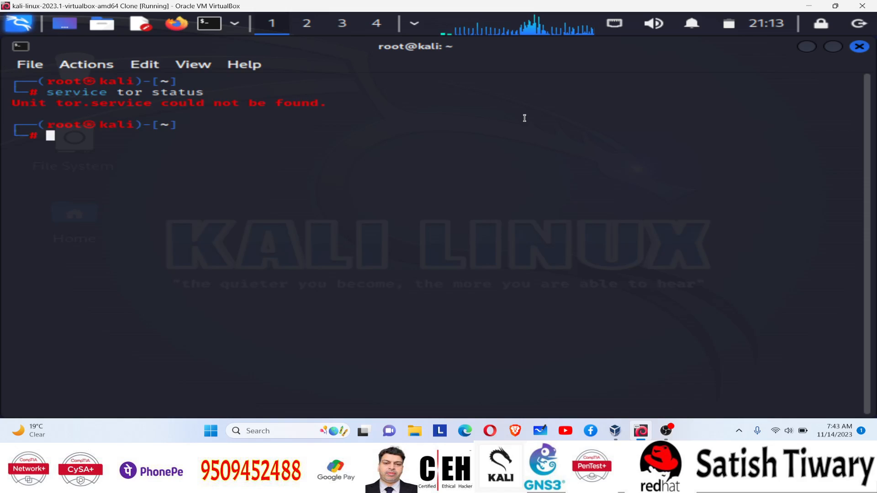
{"action": "mouse_move", "coordinate": [97, 103]}
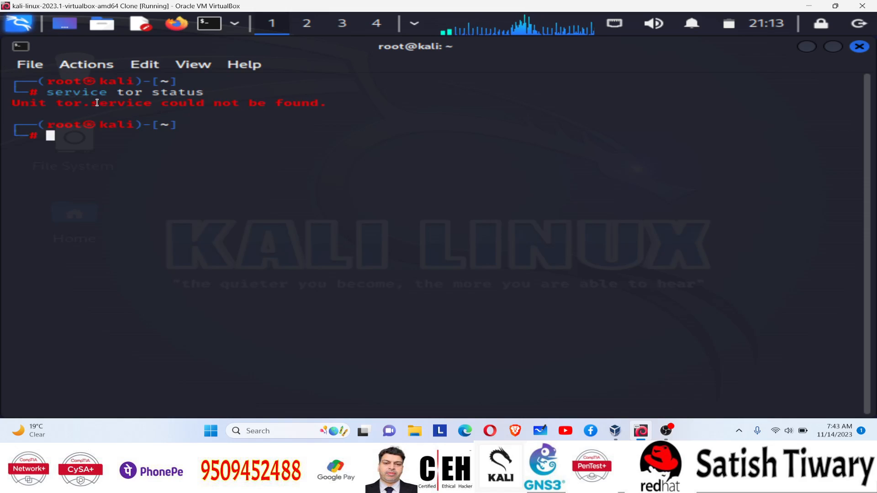
{"action": "left_click_drag", "start_coordinate": [61, 103], "coordinate": [230, 104]}
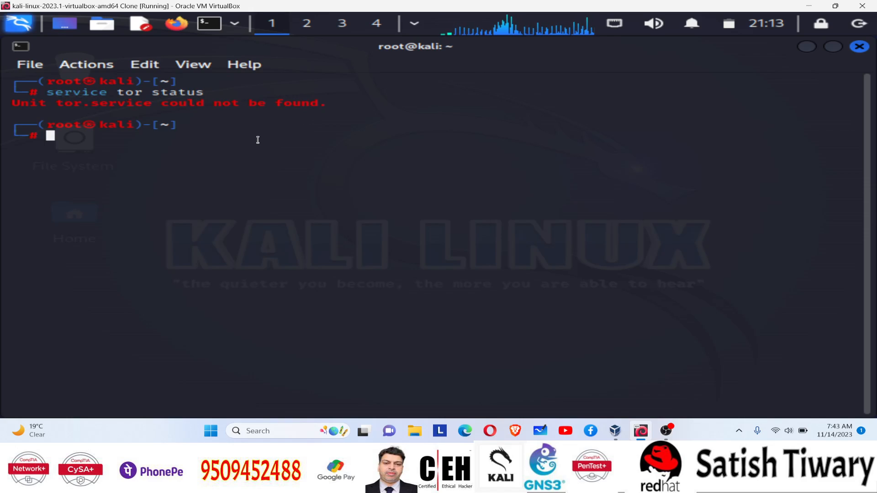
{"action": "mouse_move", "coordinate": [264, 135]}
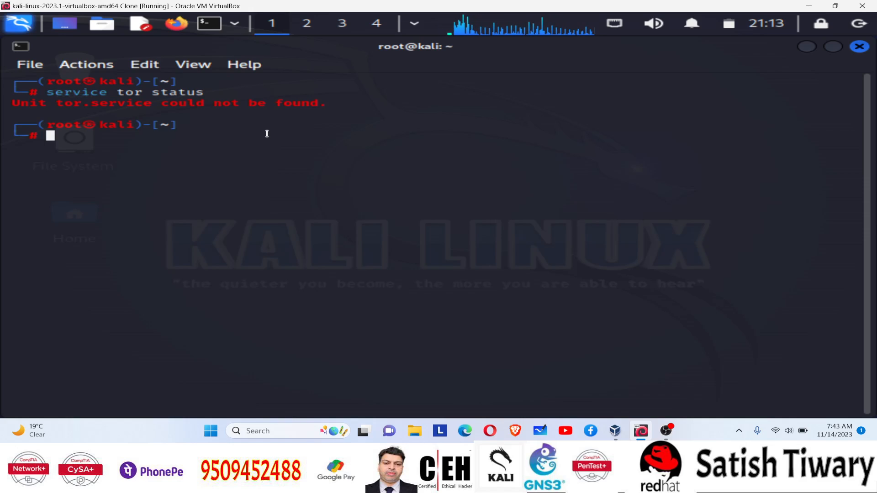
- Run 'apt update' to refresh the Kali package lists, leaving 1459 packages upgradable
{"action": "type", "text": "apt upd"}
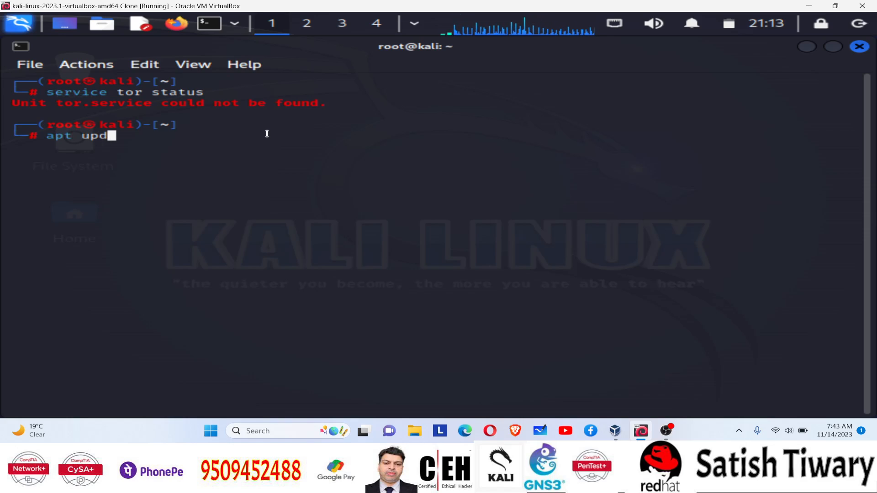
{"action": "type", "text": "ate"}
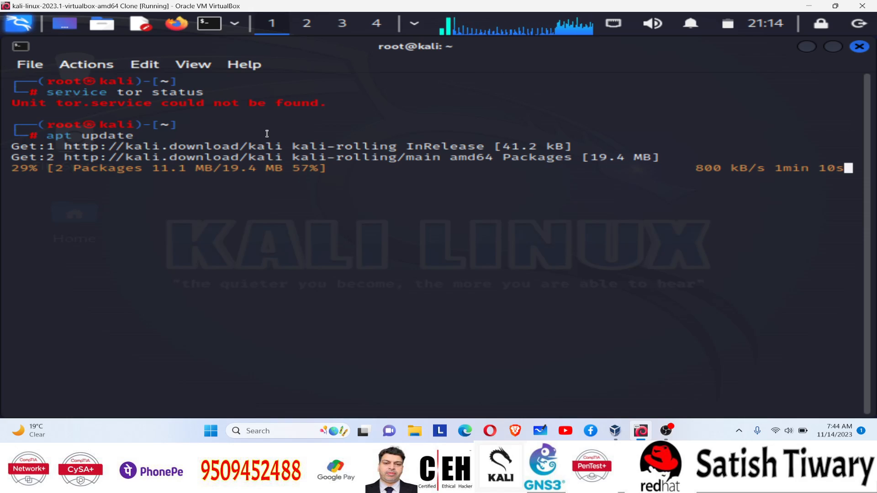
{"action": "mouse_move", "coordinate": [396, 174]}
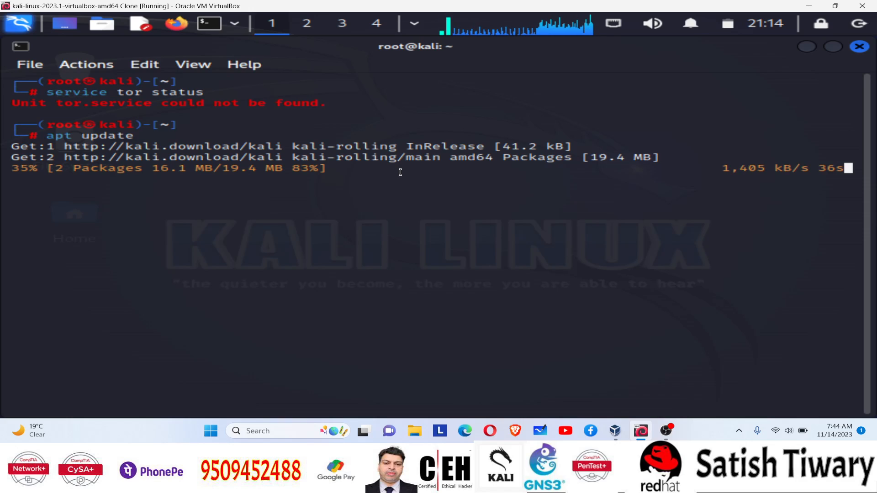
{"action": "mouse_move", "coordinate": [416, 160]}
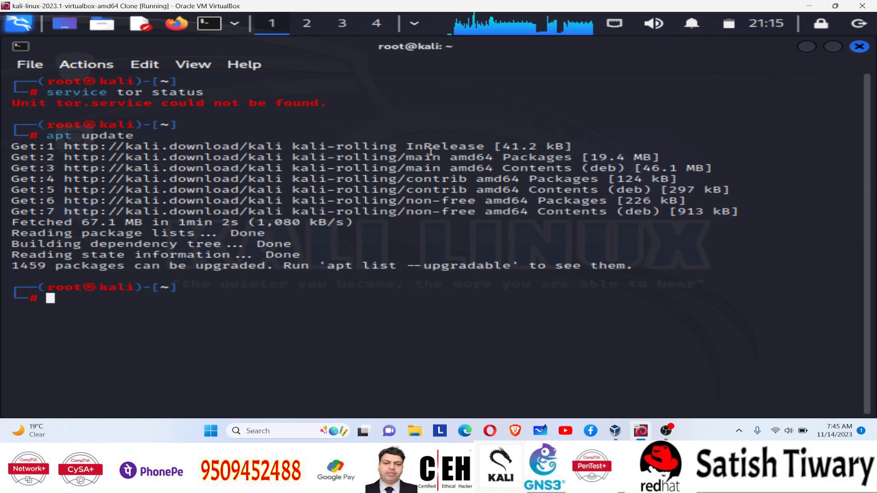
- Run 'apt install tor' to install tor, torsocks and tor-geoipdb, then clear the screen
{"action": "type", "text": "apt update"}
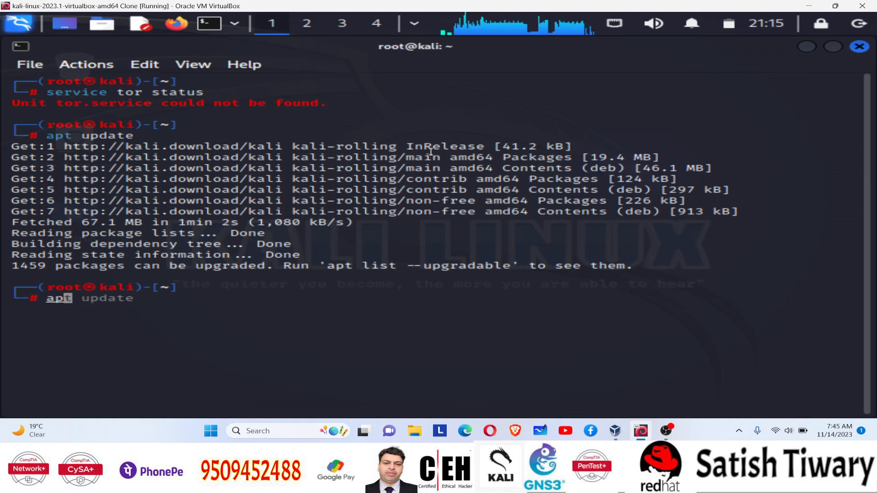
{"action": "type", "text": "n"}
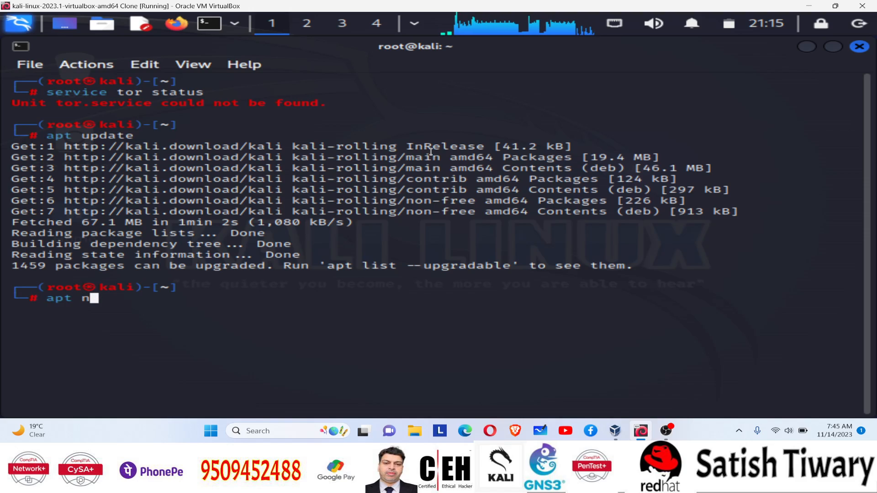
{"action": "type", "text": "stall to"}
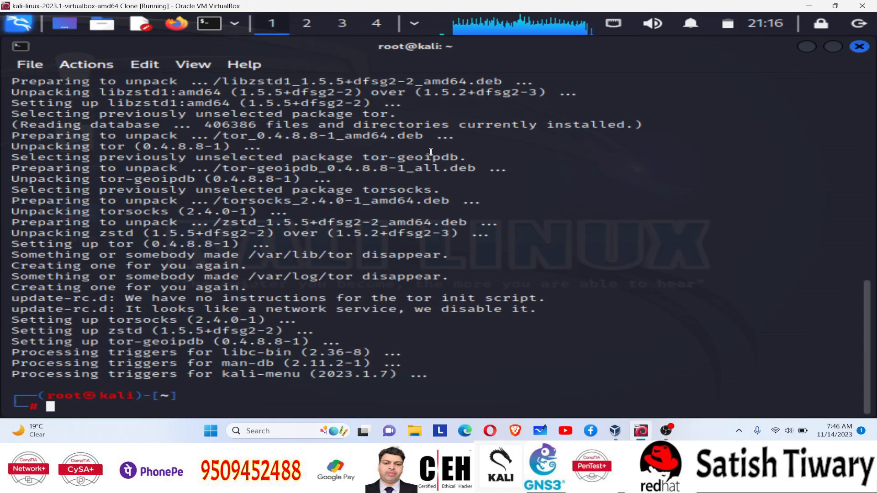
{"action": "type", "text": "clea"}
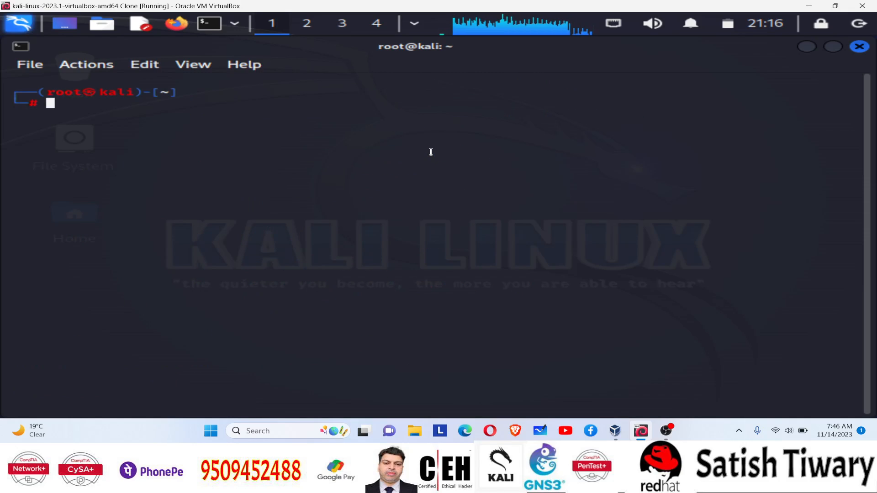
- Open /etc/proxychains4.conf in nano for editing
{"action": "type", "text": "n"}
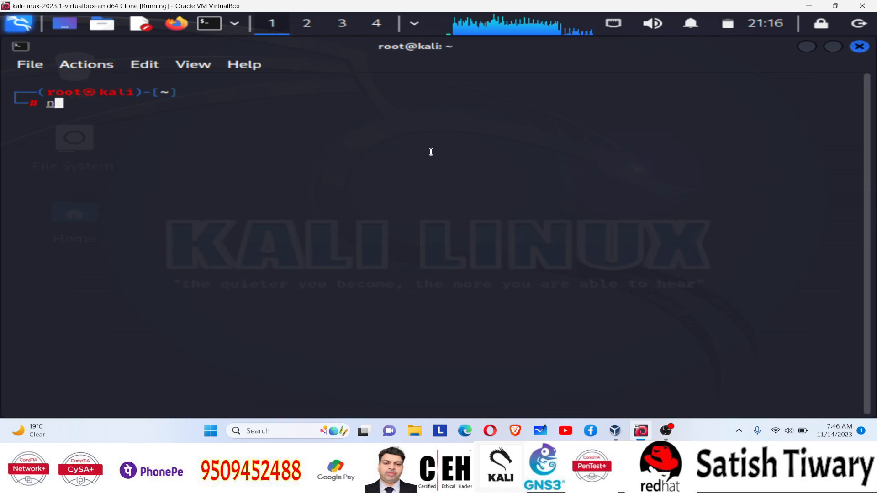
{"action": "type", "text": "ano"}
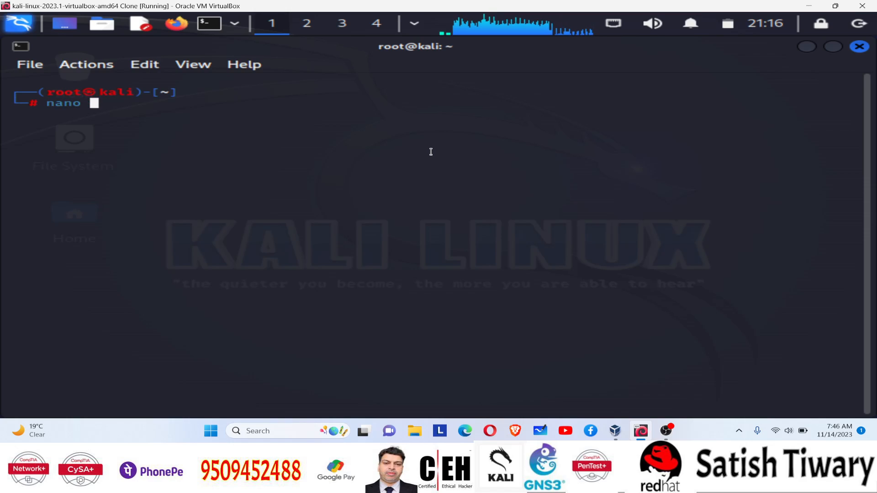
{"action": "type", "text": "/etc"}
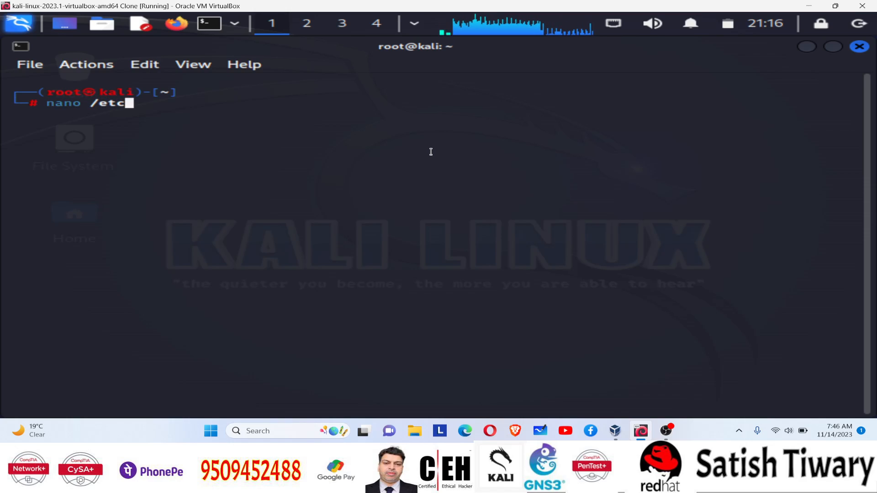
{"action": "type", "text": "/"}
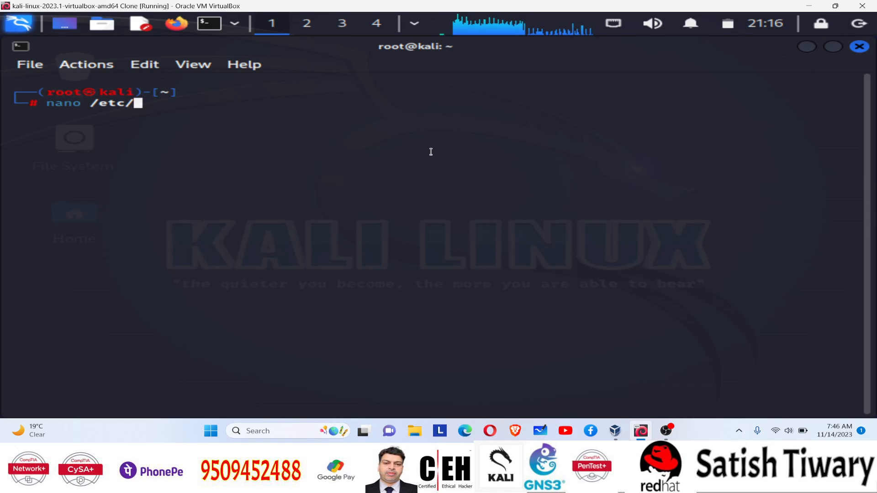
{"action": "type", "text": "pro"}
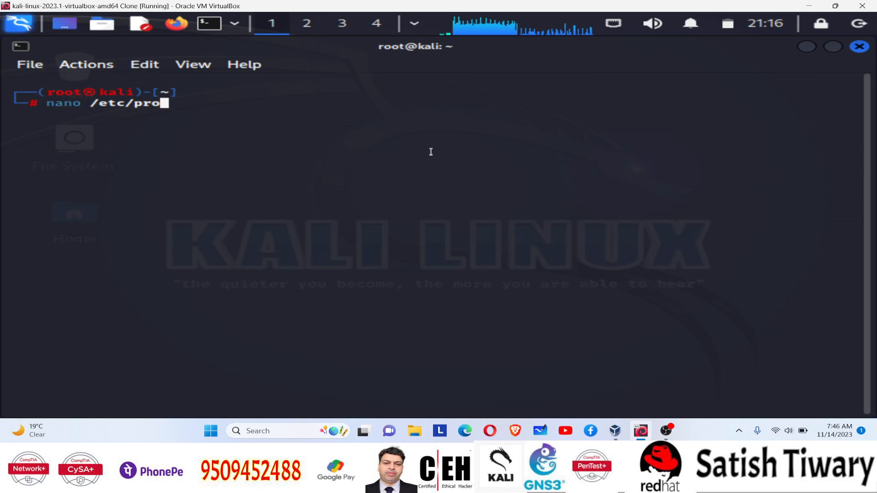
{"action": "type", "text": "xychains4.conf"}
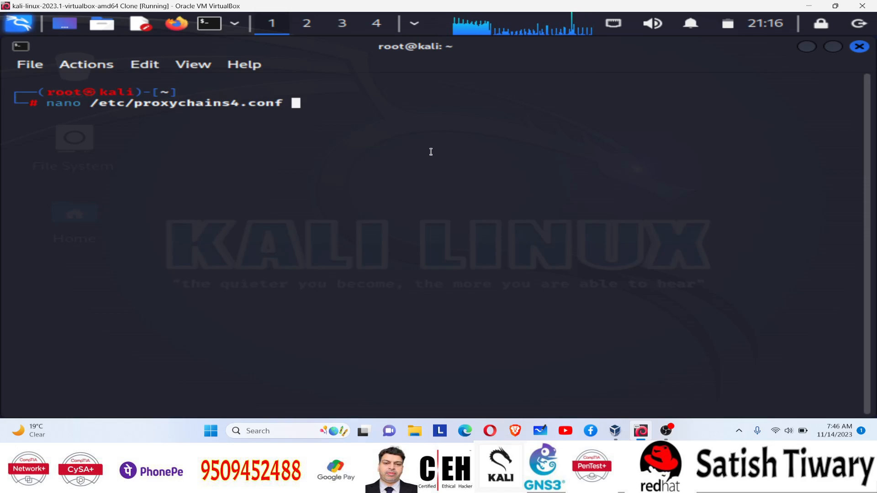
{"action": "key", "text": "BackSpace"}
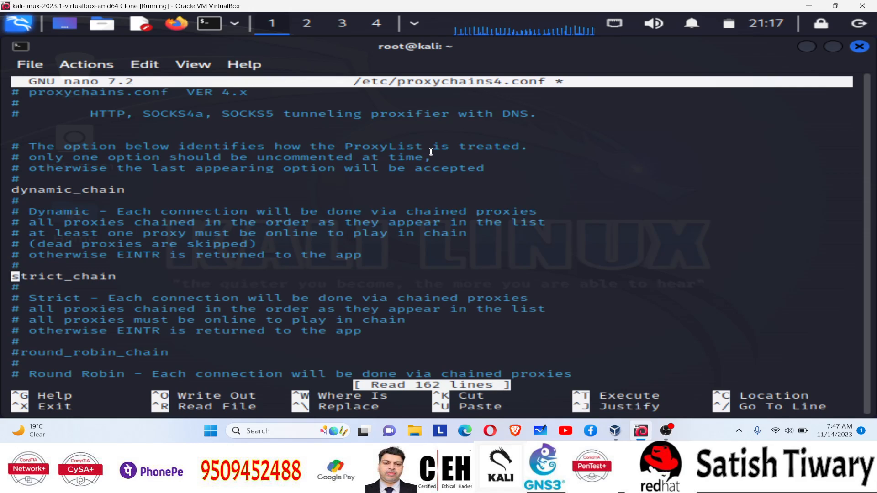
- Comment out strict_chain so dynamic_chain is the only active chaining mode
{"action": "type", "text": "#"}
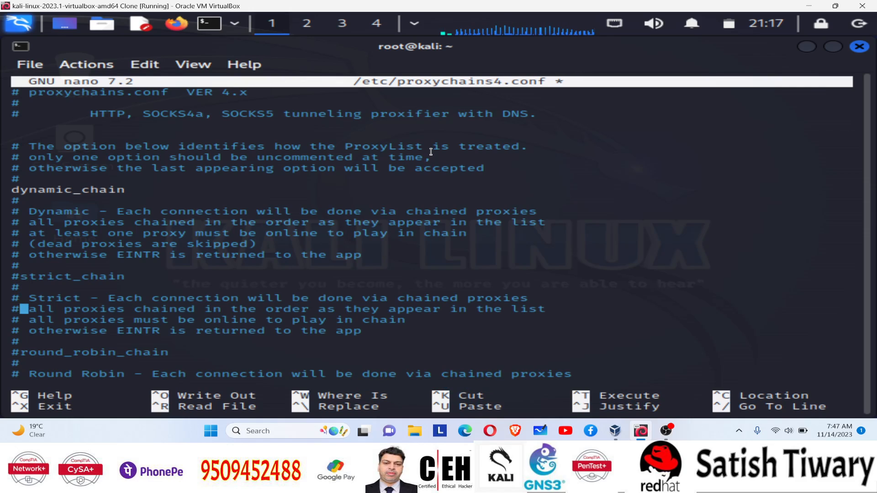
{"action": "key", "text": "Down"}
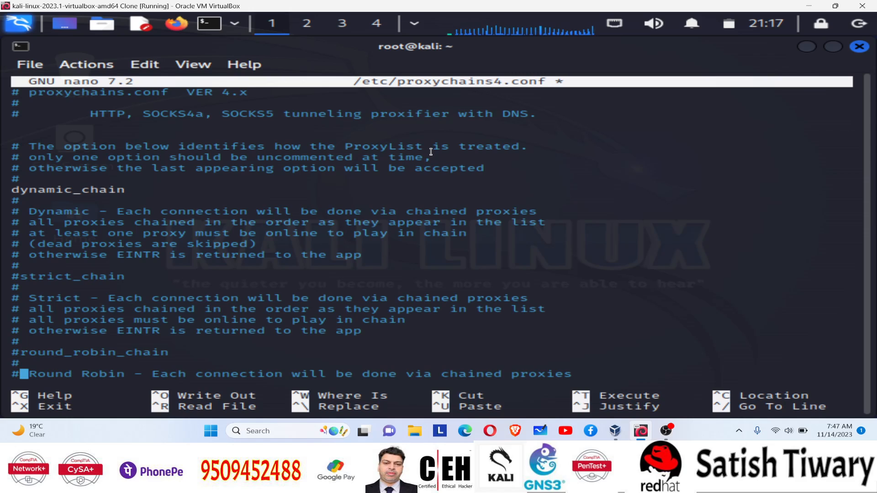
- Scroll down through proxychains4.conf to the [ProxyList] section with the socks4 127.0.0.1 9050 entry
{"action": "scroll", "scroll_direction": "down", "scroll_amount": 3}
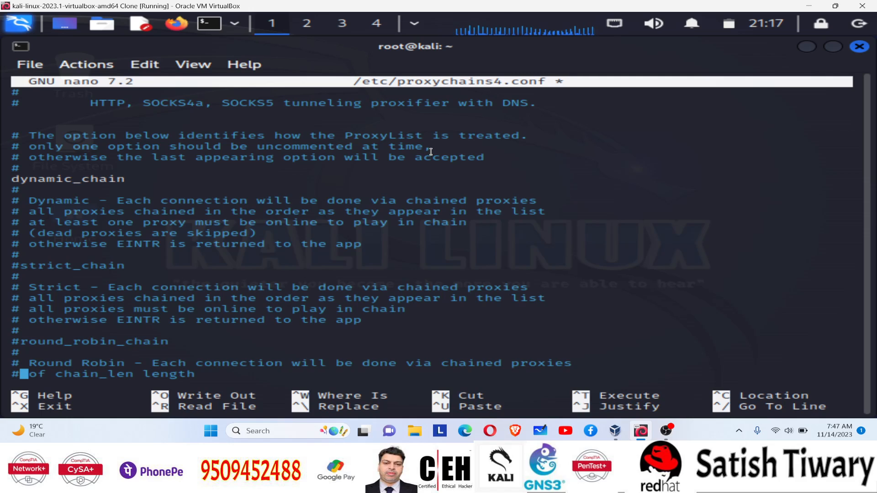
{"action": "scroll", "scroll_direction": "down", "scroll_amount": 3}
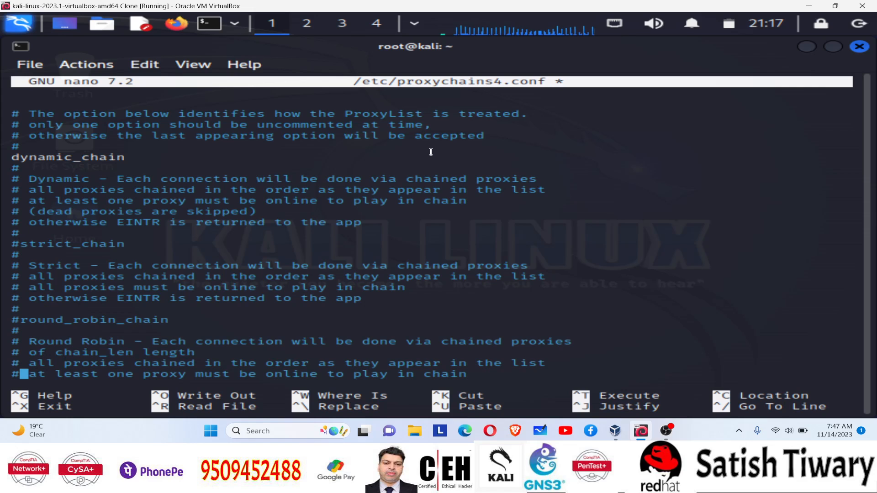
{"action": "scroll", "scroll_direction": "down", "scroll_amount": 3}
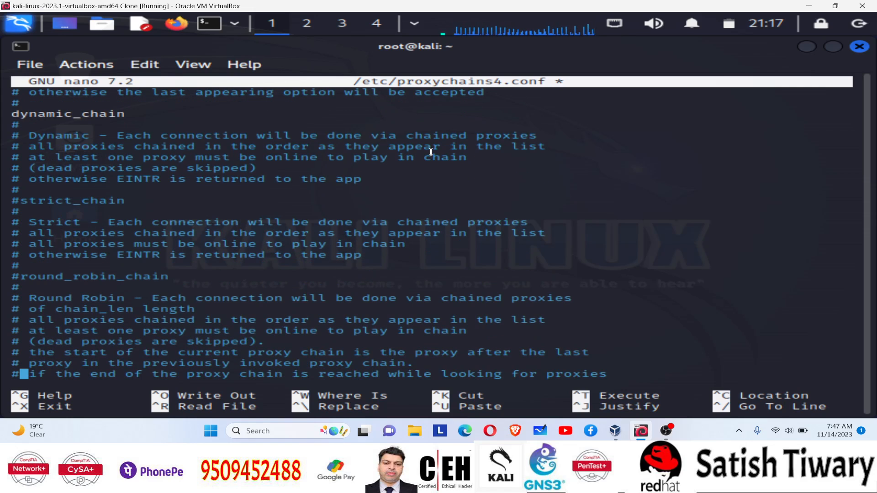
{"action": "scroll", "scroll_direction": "down", "scroll_amount": 3}
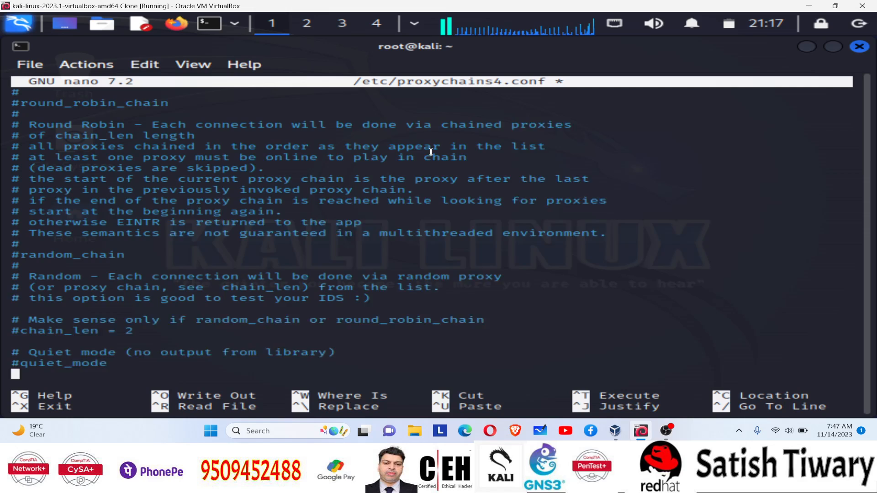
{"action": "scroll", "scroll_direction": "down", "scroll_amount": 3}
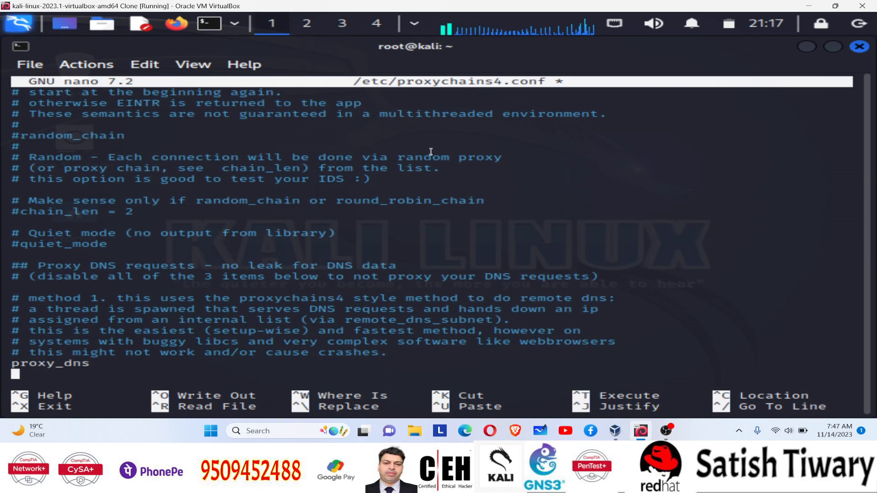
{"action": "scroll", "scroll_direction": "down", "scroll_amount": 3}
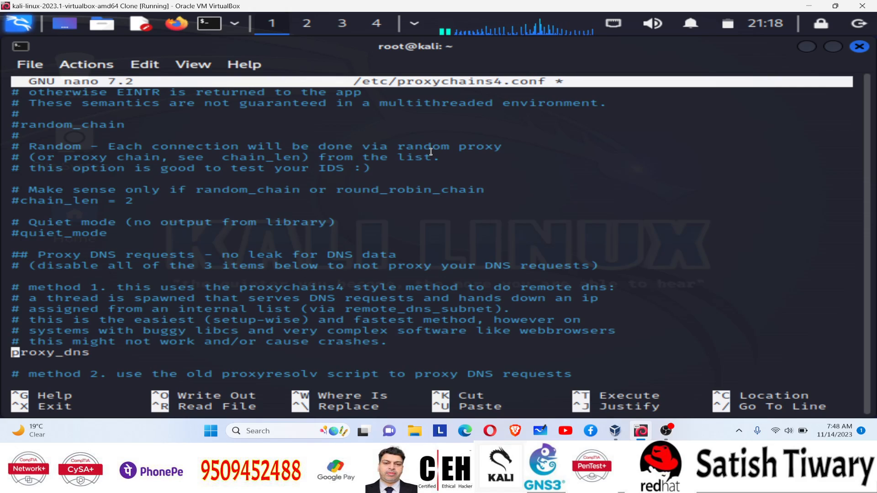
{"action": "scroll", "scroll_direction": "down", "scroll_amount": 3}
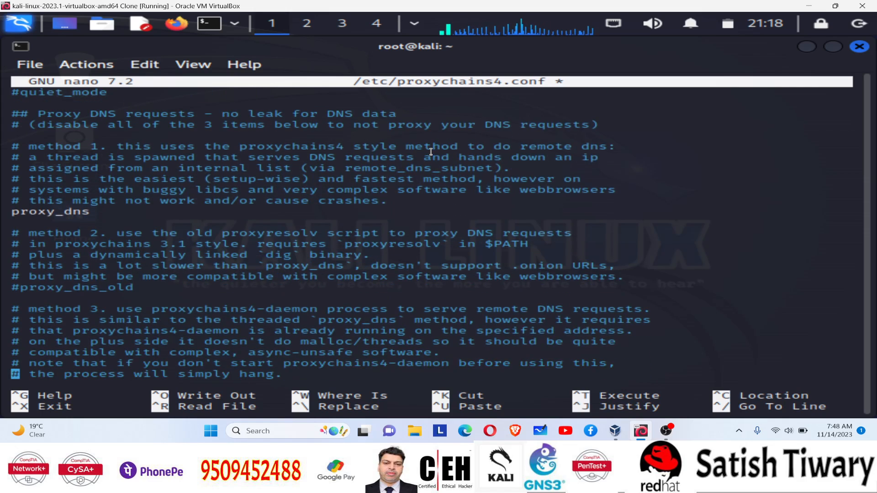
{"action": "scroll", "scroll_direction": "down", "scroll_amount": 3}
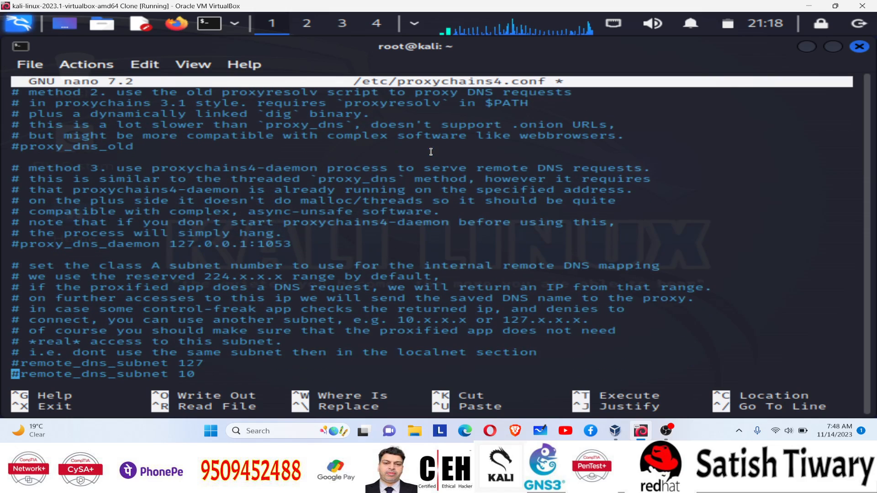
{"action": "scroll", "scroll_direction": "down", "scroll_amount": 3}
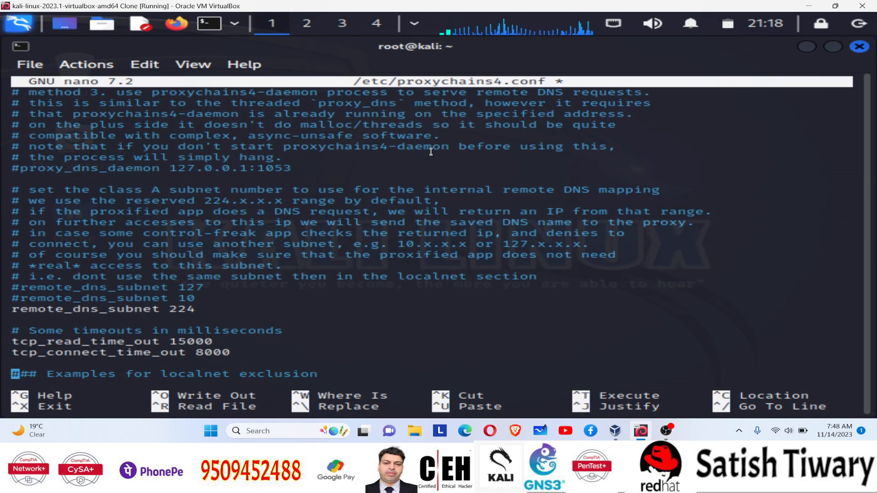
{"action": "scroll", "scroll_direction": "down", "scroll_amount": 3}
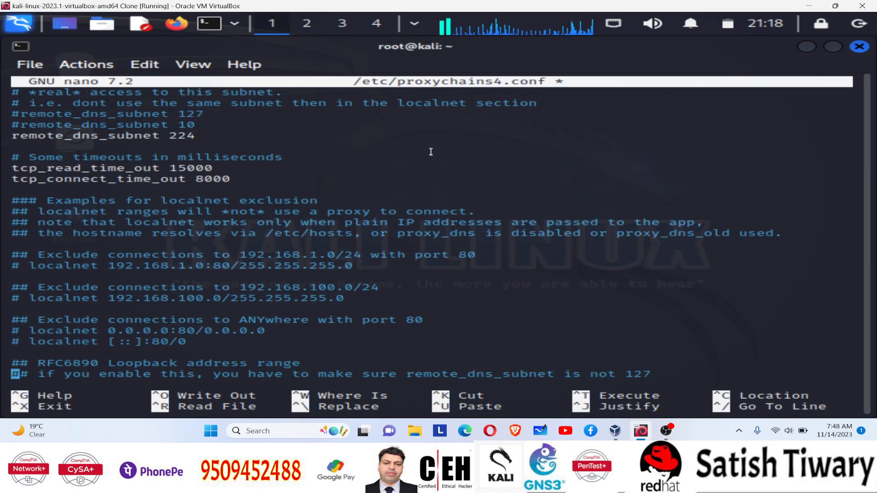
{"action": "scroll", "scroll_direction": "down", "scroll_amount": 3}
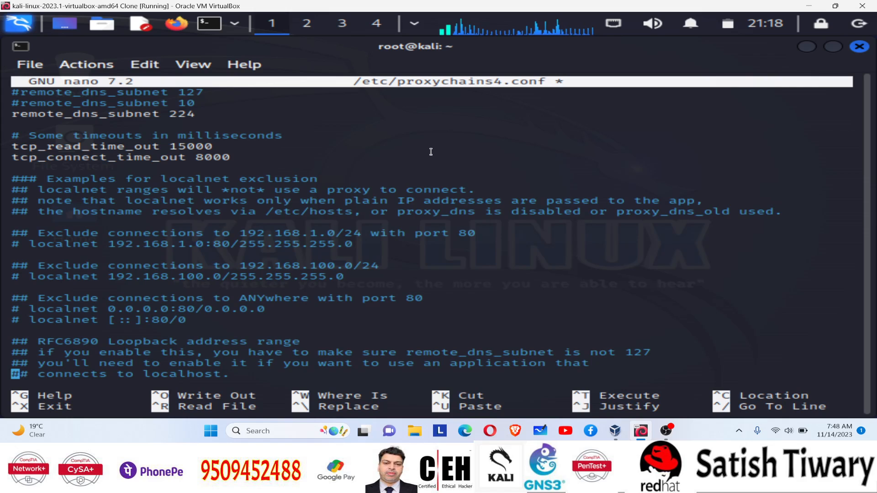
{"action": "scroll", "scroll_direction": "down", "scroll_amount": 3}
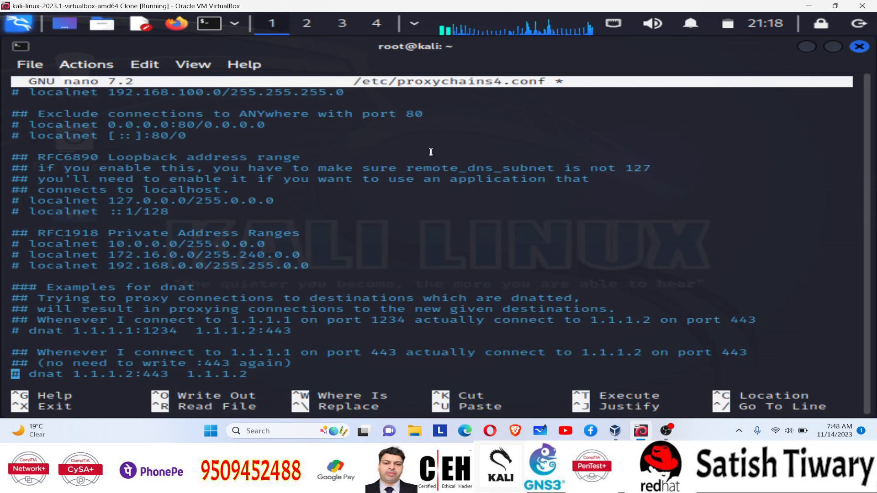
{"action": "scroll", "scroll_direction": "down", "scroll_amount": 3}
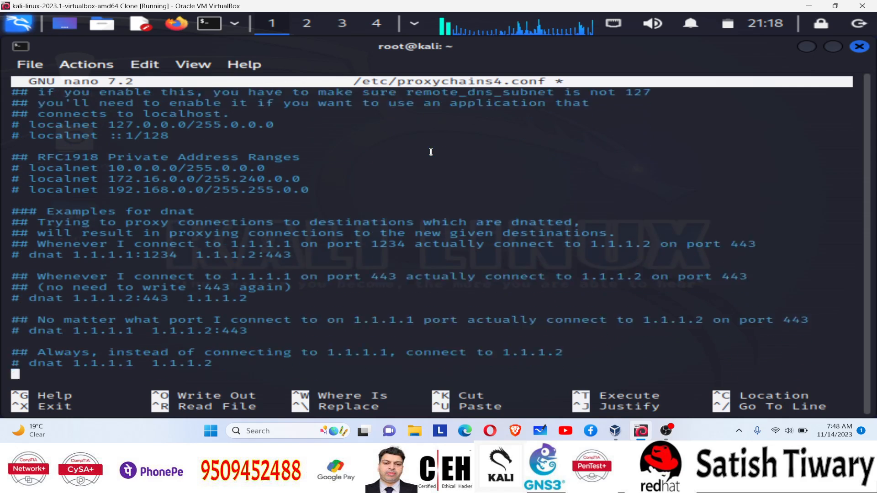
{"action": "scroll", "scroll_direction": "down", "scroll_amount": 3}
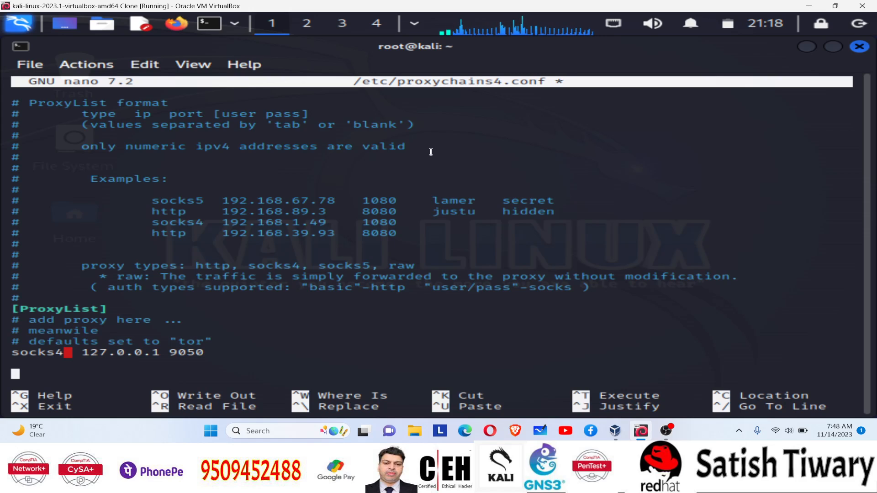
- Add the line 'socks5 127.0.0.1 9050' under ProxyList and begin exiting nano
{"action": "type", "text": "s"}
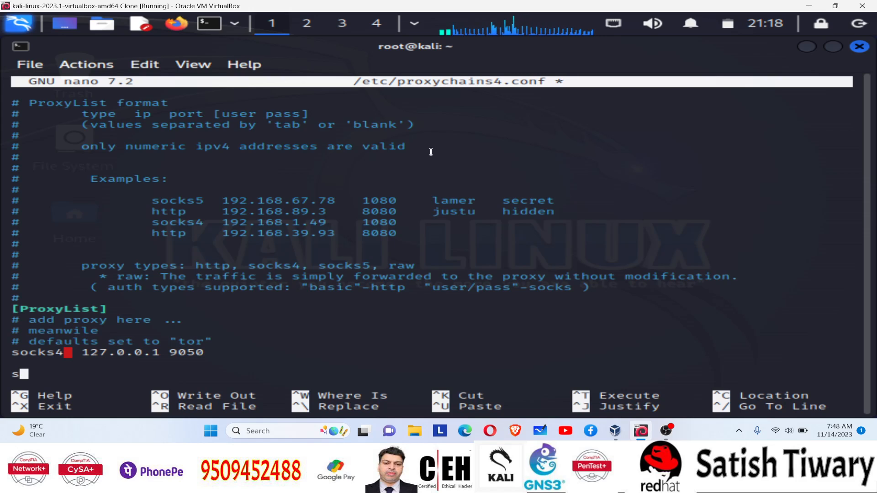
{"action": "type", "text": "ocks5"}
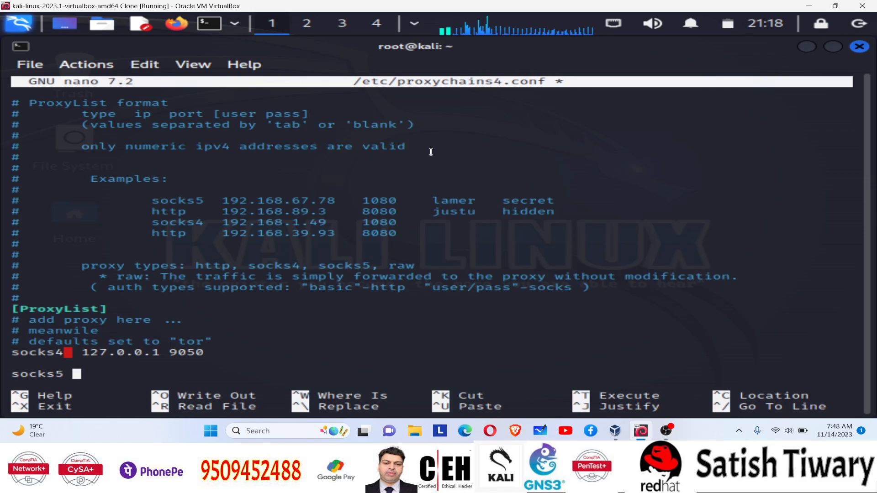
{"action": "type", "text": "12"}
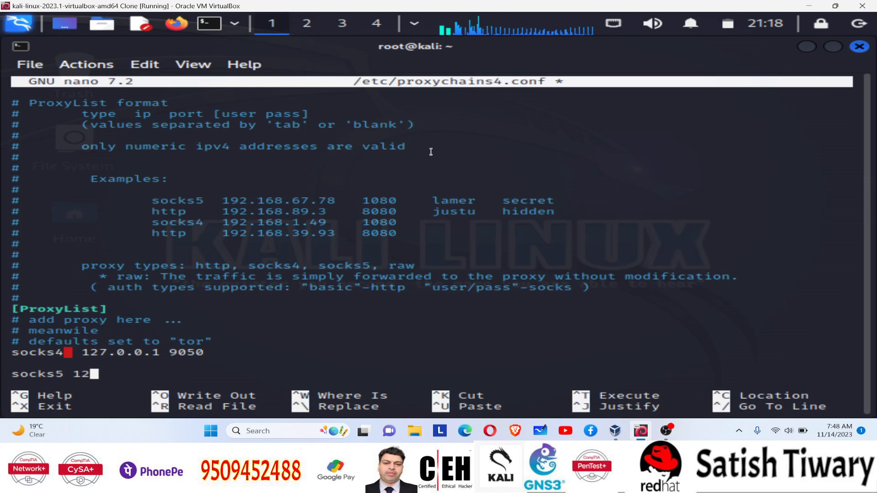
{"action": "type", "text": "7.0"}
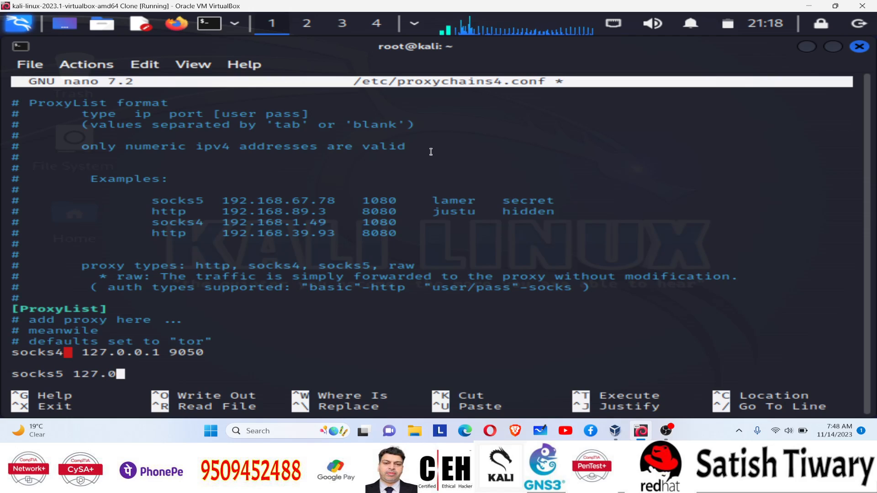
{"action": "type", "text": ".0."}
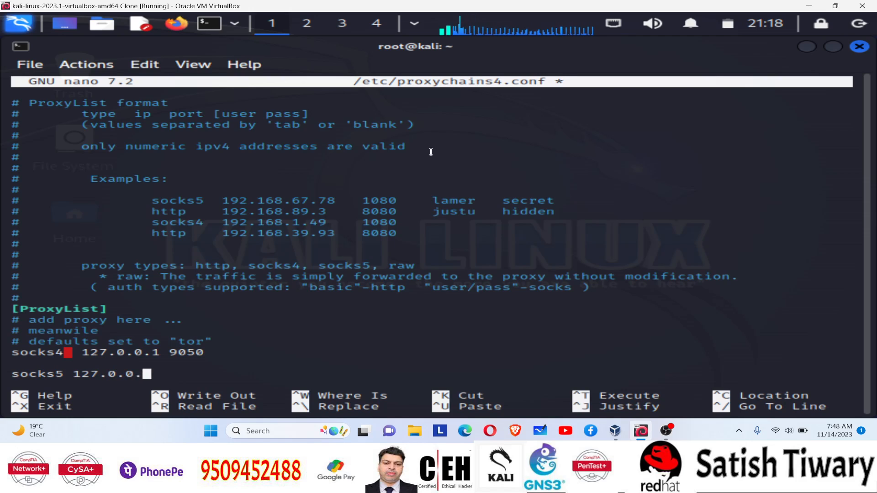
{"action": "type", "text": "1"}
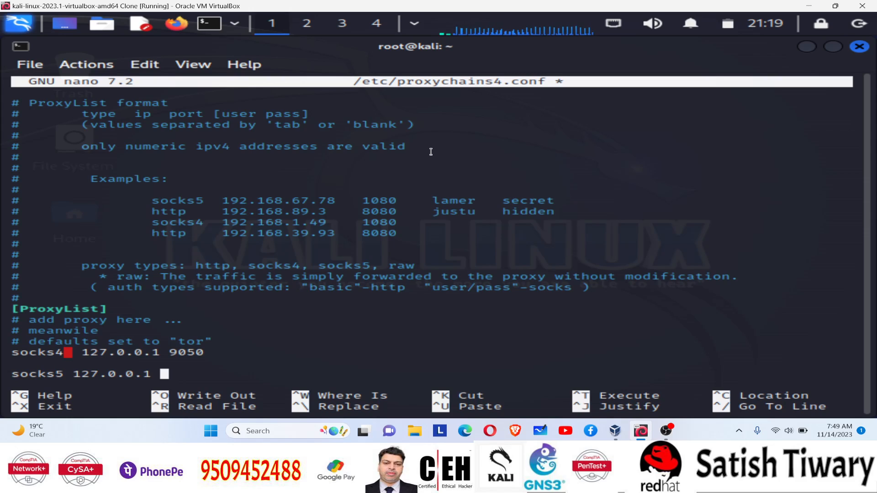
{"action": "type", "text": "90"}
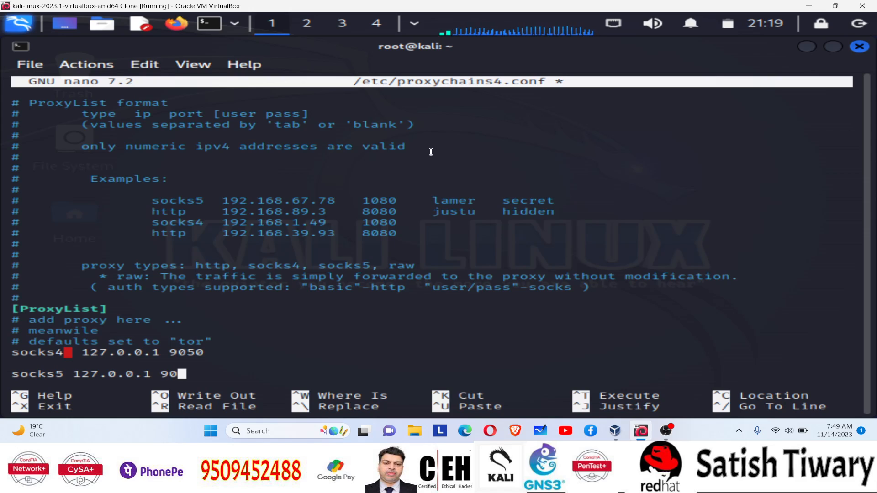
{"action": "type", "text": "50"}
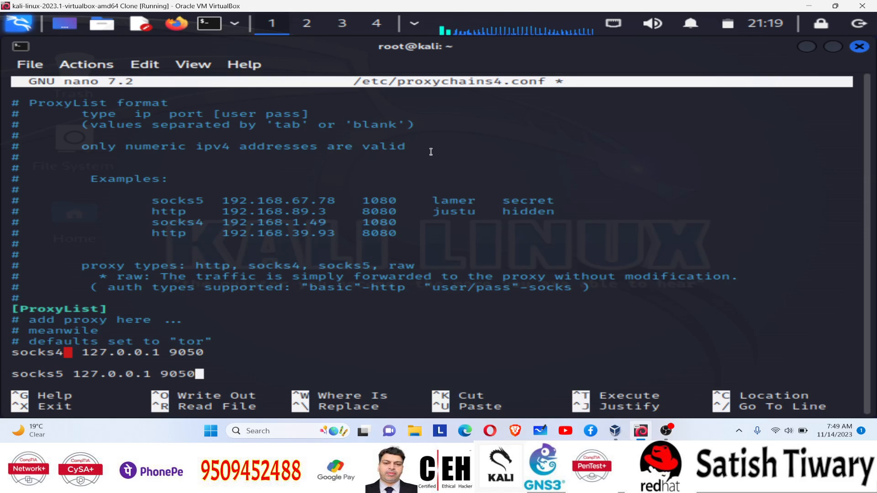
{"action": "key", "text": "ctrl+x"}
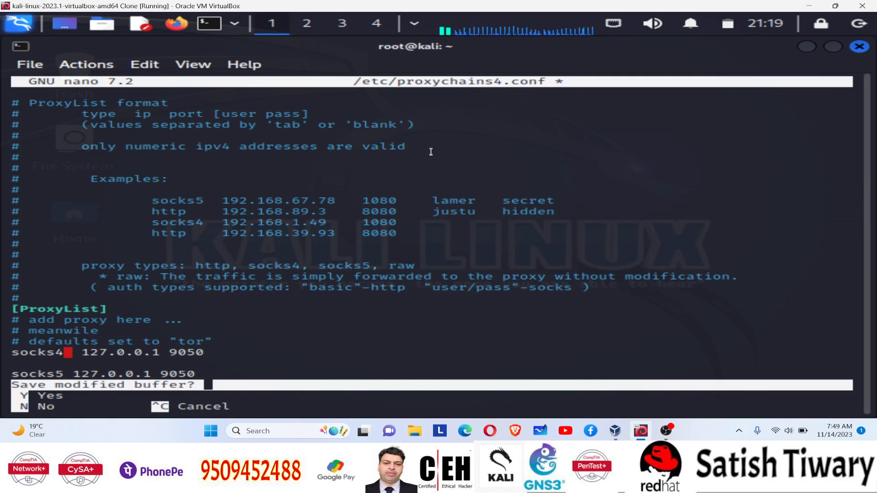
- Save the modified /etc/proxychains4.conf and return to the root prompt
{"action": "key", "text": "y"}
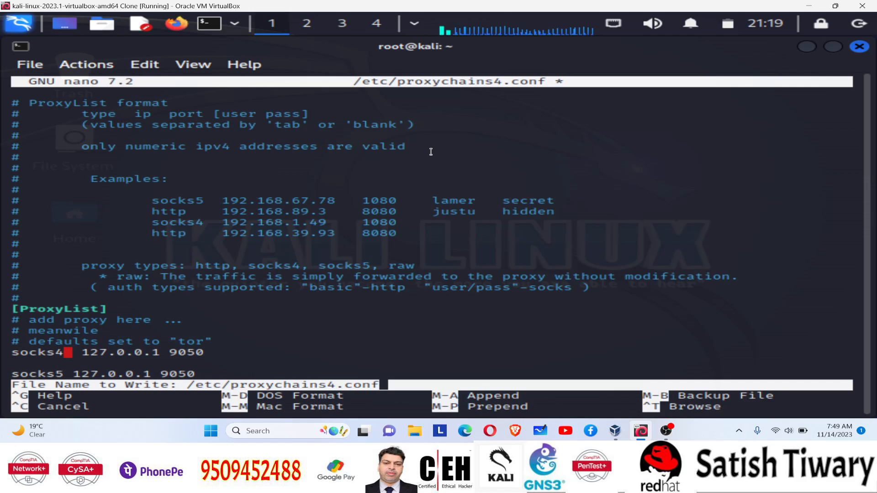
{"action": "key", "text": "Enter"}
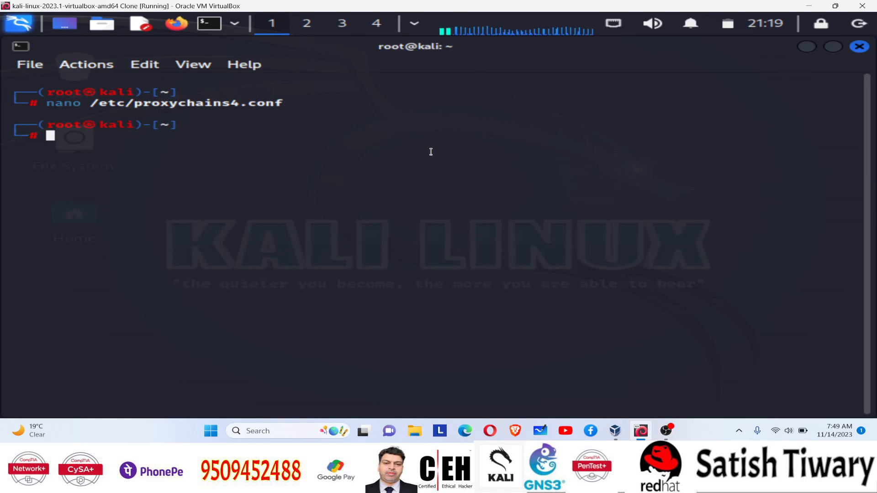
- Restart the Tor service with 'service tor restart'
{"action": "type", "text": "service tor status"}
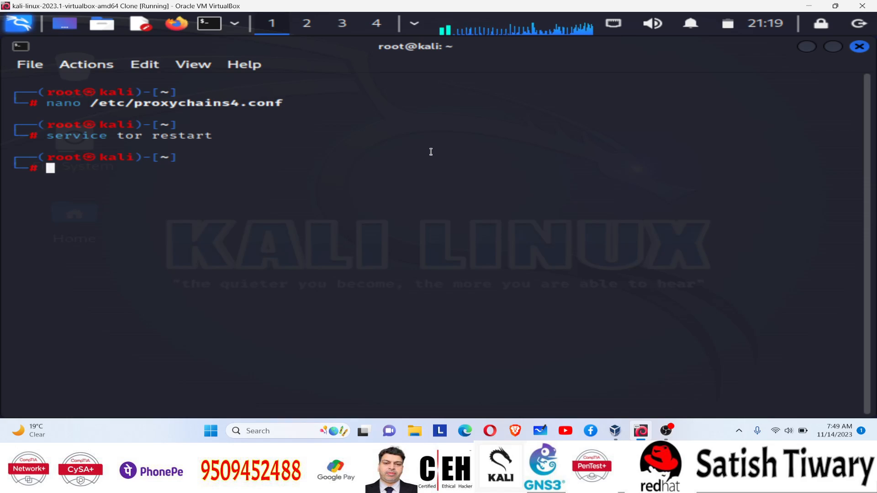
{"action": "type", "text": "pro"}
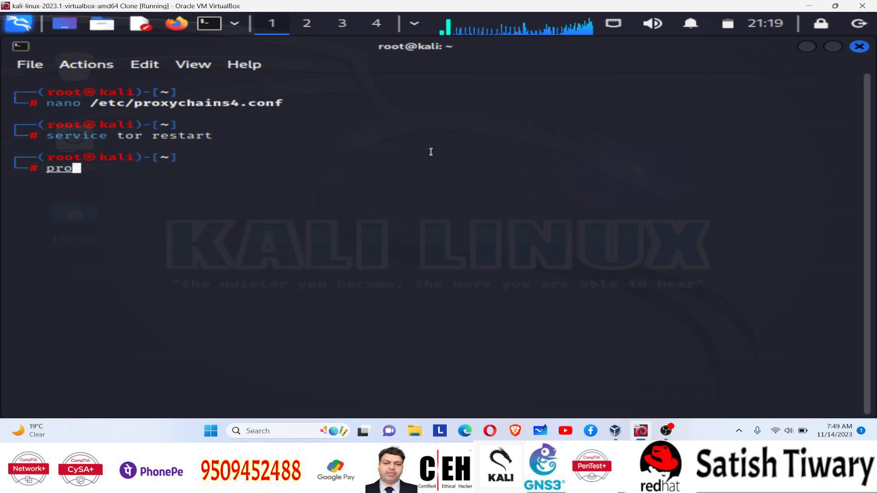
{"action": "type", "text": "can"}
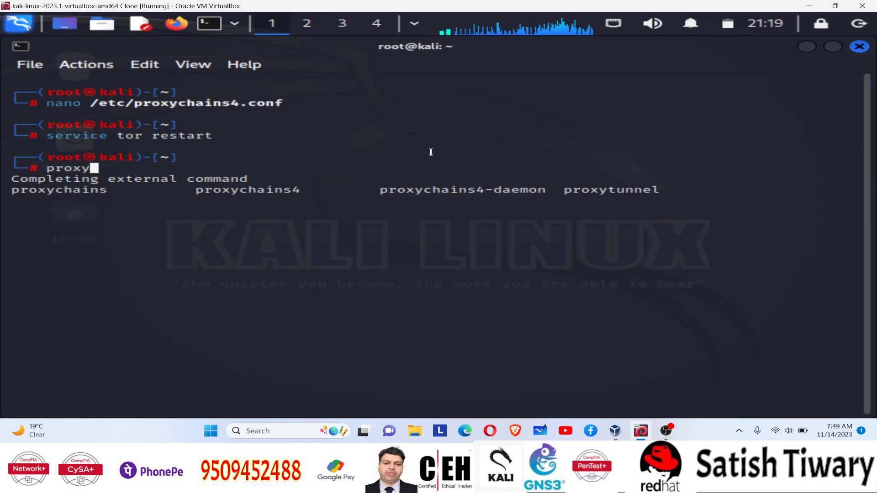
{"action": "key", "text": "Tab"}
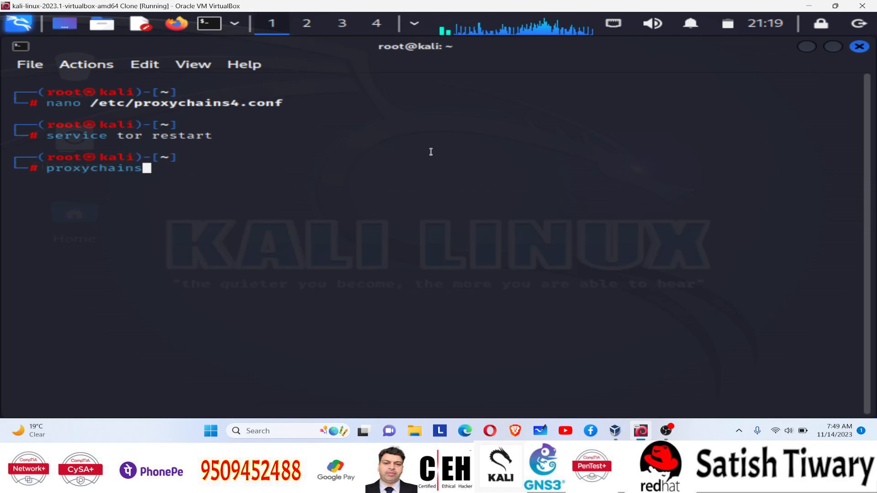
{"action": "type", "text": "fir"}
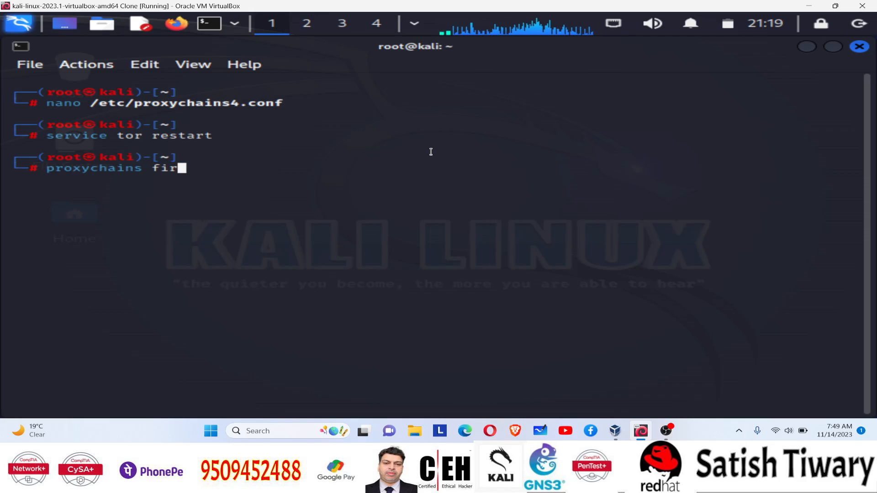
{"action": "type", "text": "fox"}
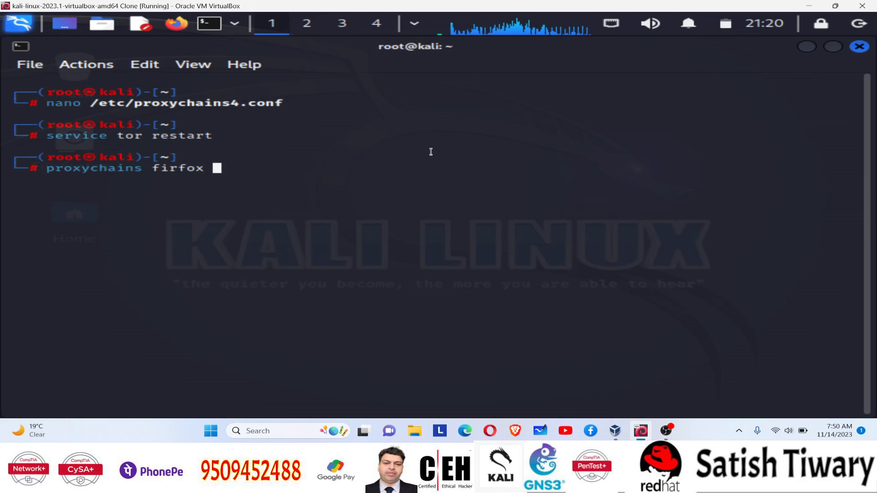
{"action": "type", "text": "www"}
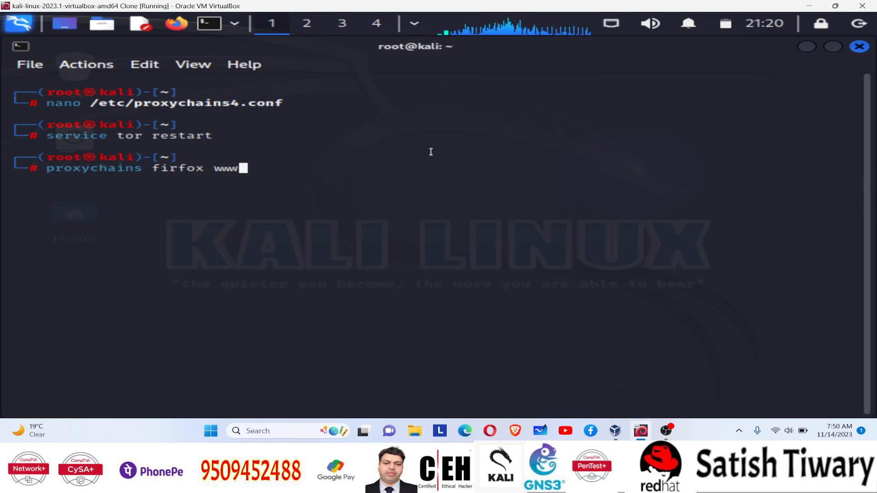
{"action": "type", "text": ".bing.com"}
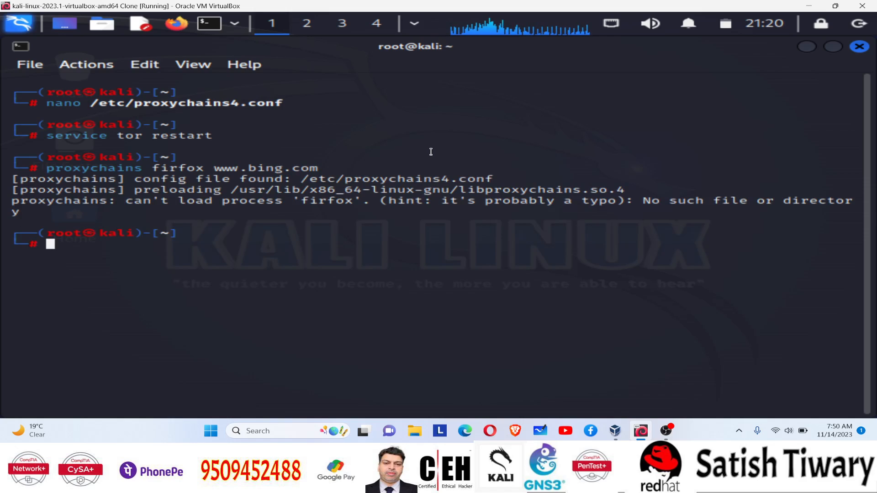
{"action": "mouse_move", "coordinate": [307, 163]}
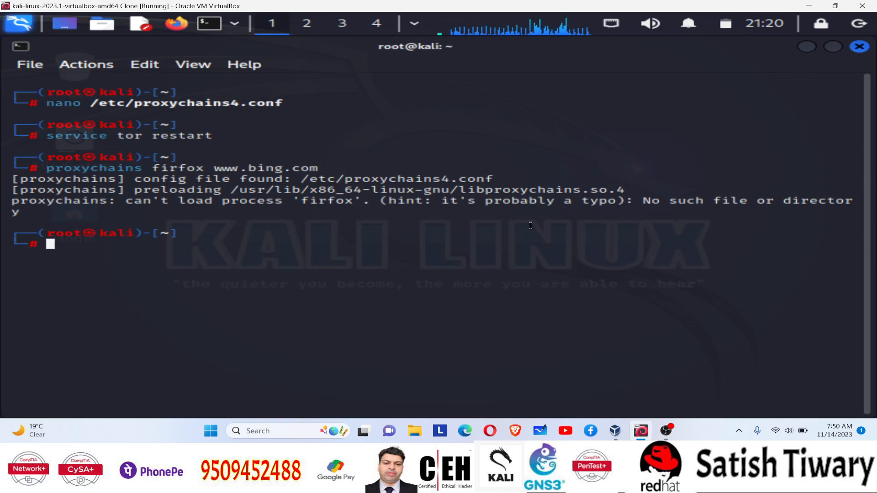
{"action": "type", "text": "proxychains firfox www.bing.com"}
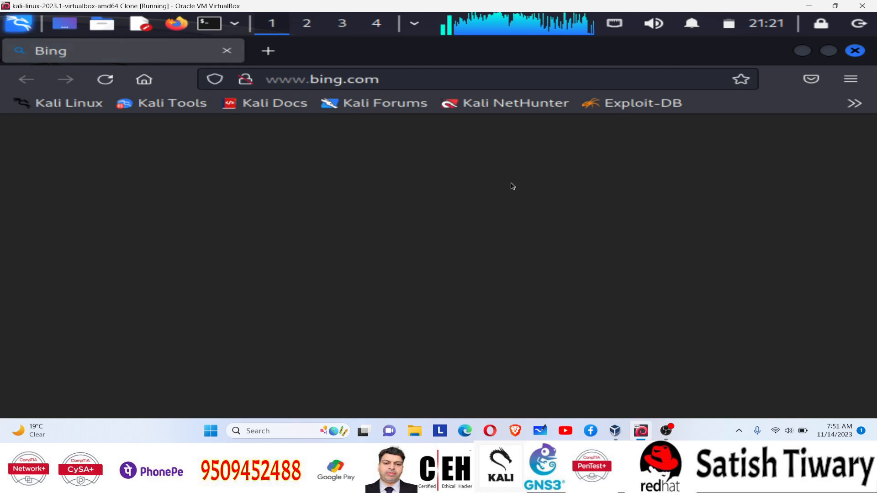
{"action": "mouse_move", "coordinate": [462, 166]}
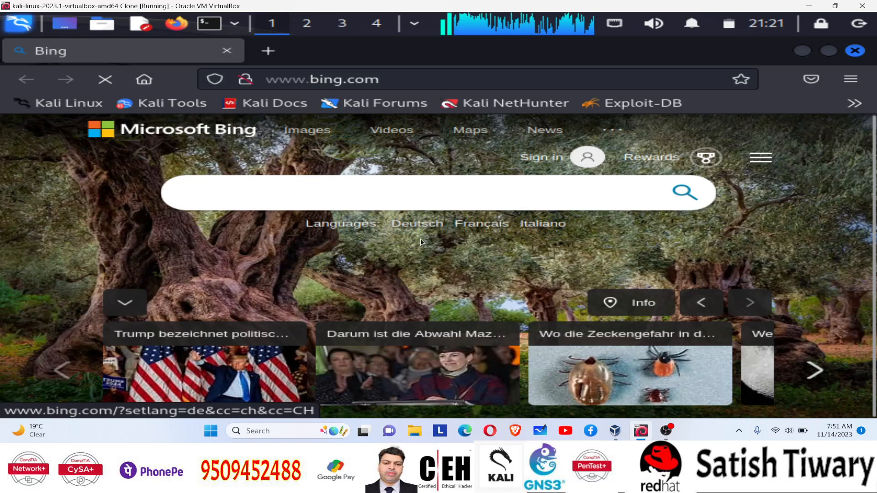
- Hover over the German and French language links on the Swiss Bing homepage
{"action": "left_click", "coordinate": [481, 223]}
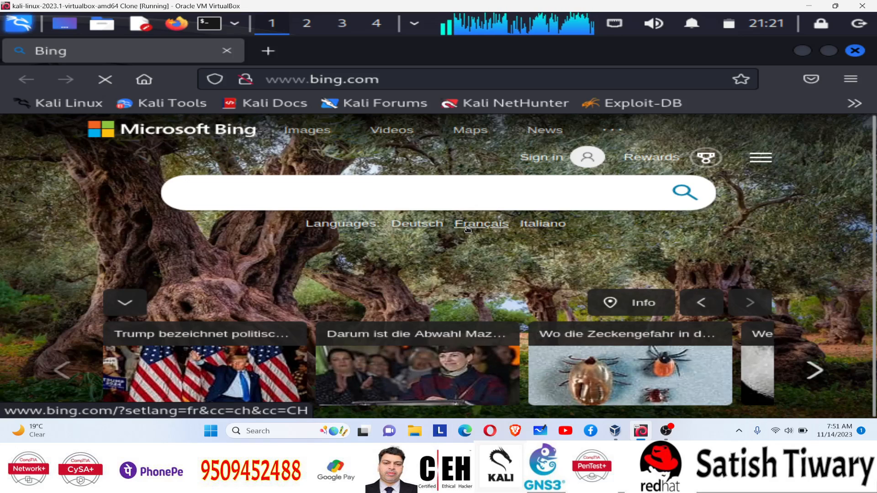
{"action": "mouse_move", "coordinate": [706, 157]}
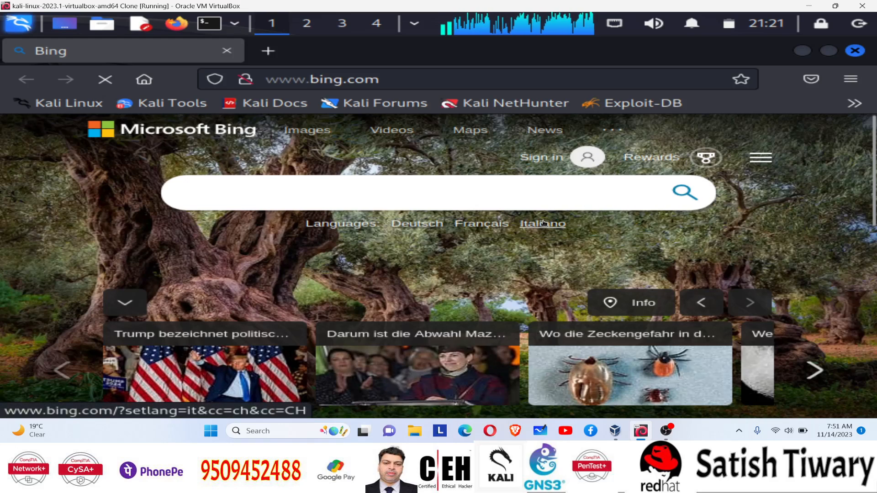
{"action": "left_click", "coordinate": [542, 223]}
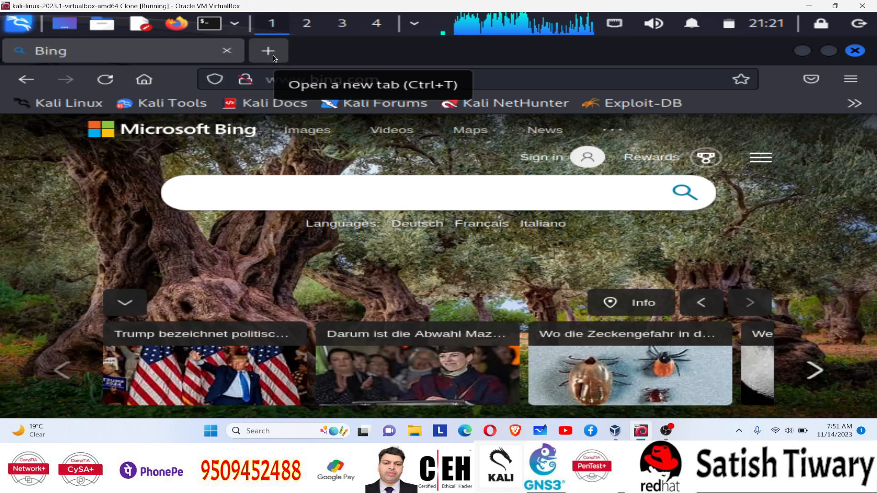
- Start a new tab and begin entering dnsleaktest.com in the address bar
{"action": "left_click", "coordinate": [269, 50]}
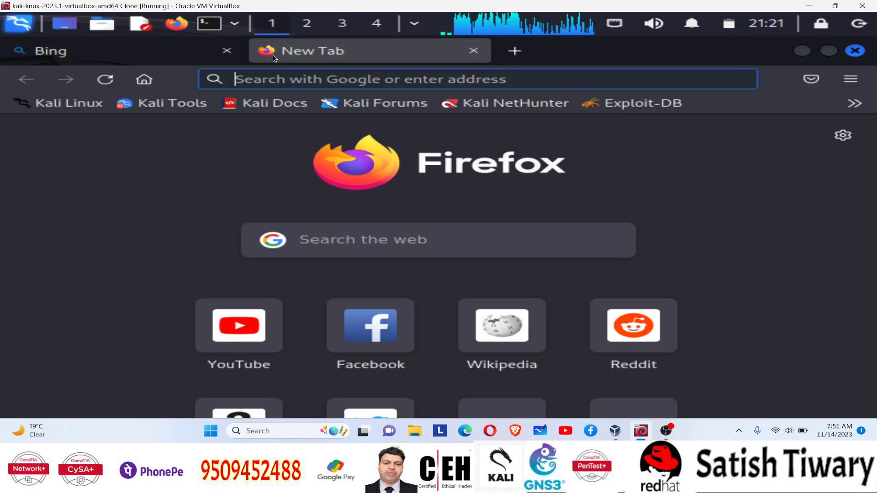
{"action": "type", "text": "dnsleaktest.com"}
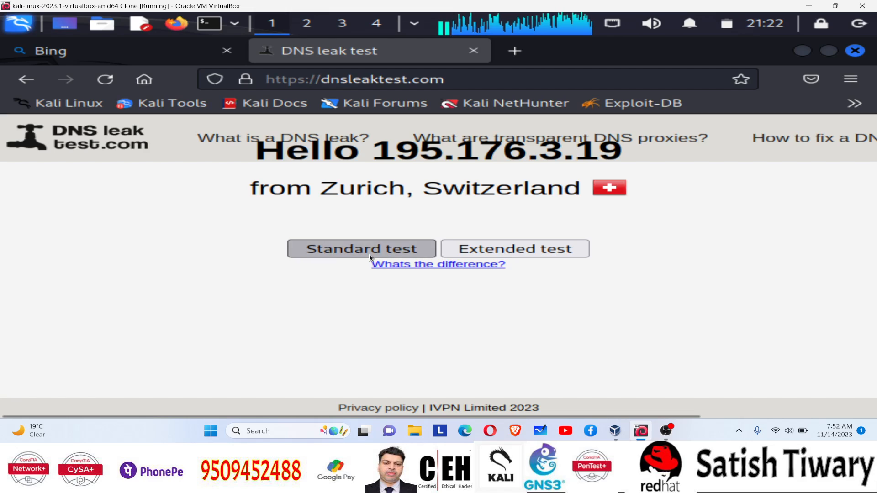
{"action": "left_click", "coordinate": [367, 249]}
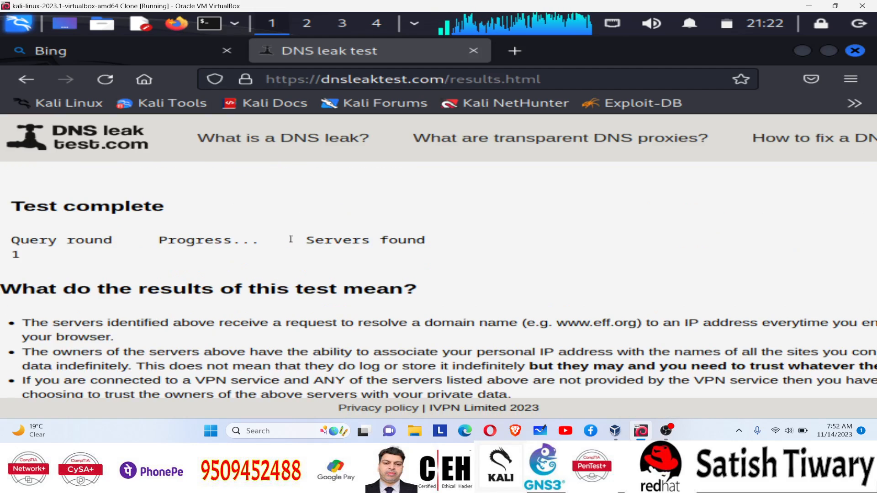
{"action": "scroll", "scroll_direction": "down", "scroll_amount": 3}
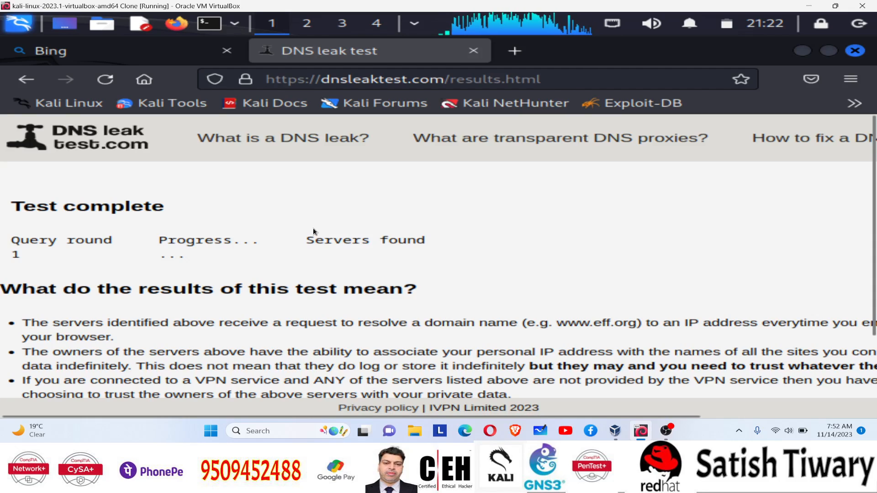
{"action": "scroll", "scroll_direction": "down", "scroll_amount": 3}
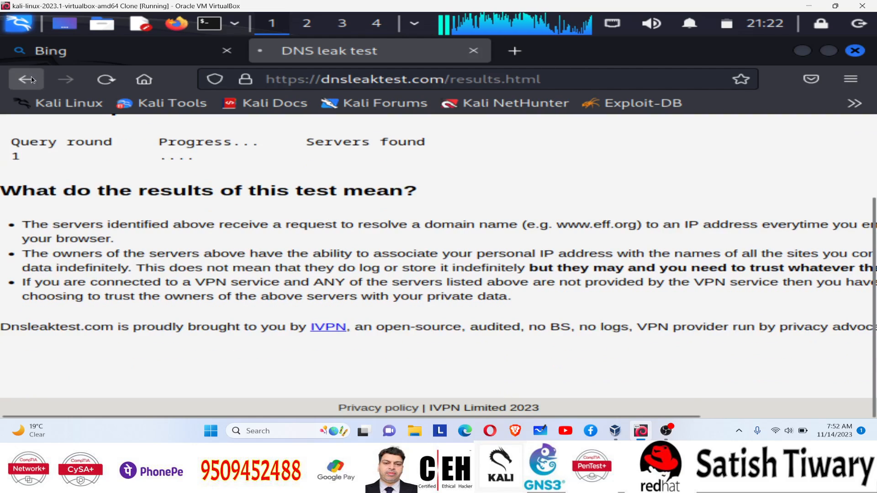
{"action": "left_click", "coordinate": [25, 79]}
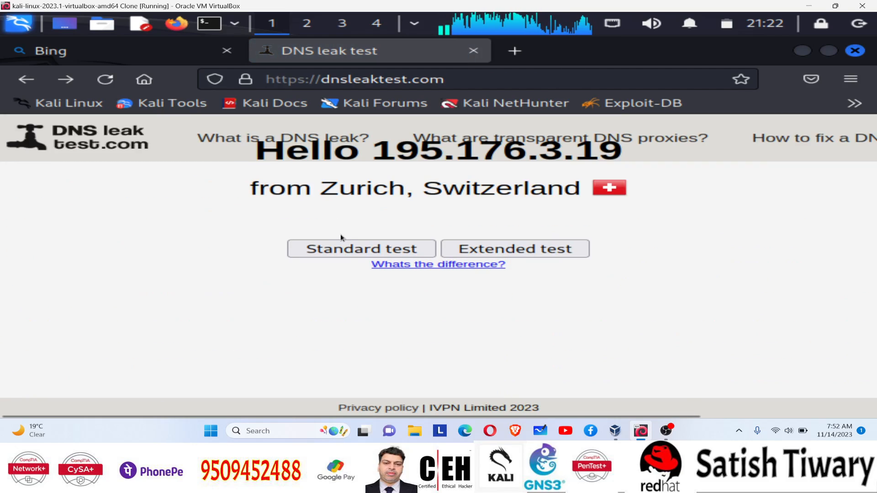
{"action": "mouse_move", "coordinate": [289, 294]}
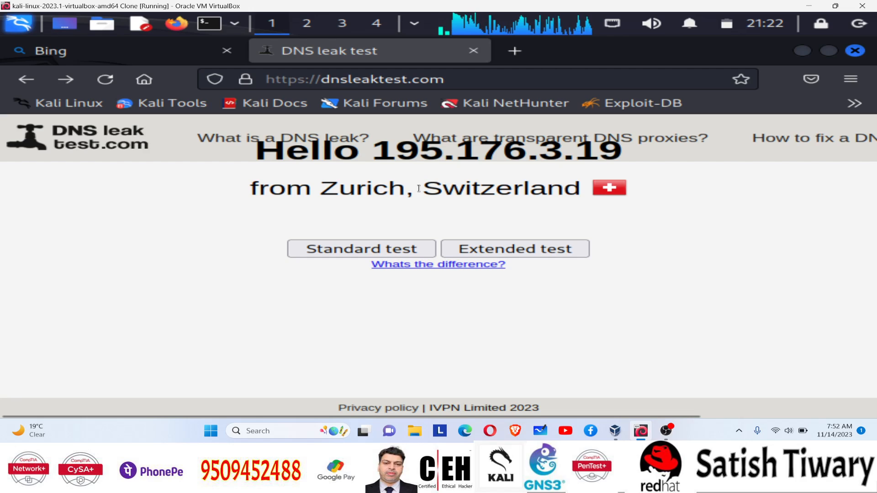
{"action": "double_click", "coordinate": [362, 188]}
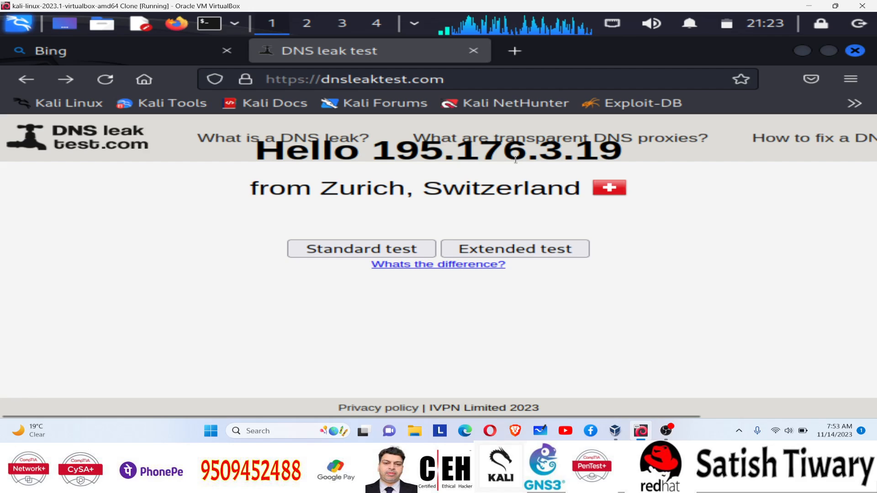
{"action": "mouse_move", "coordinate": [678, 265]}
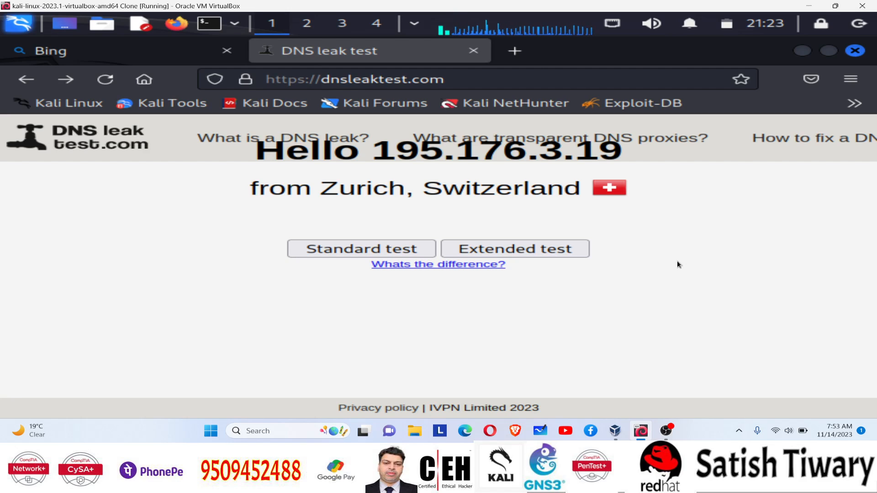
{"action": "mouse_move", "coordinate": [666, 431]}
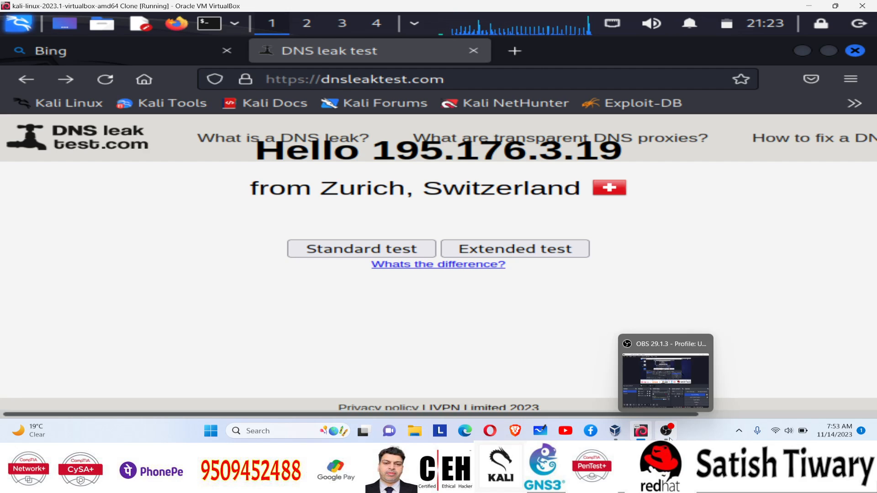